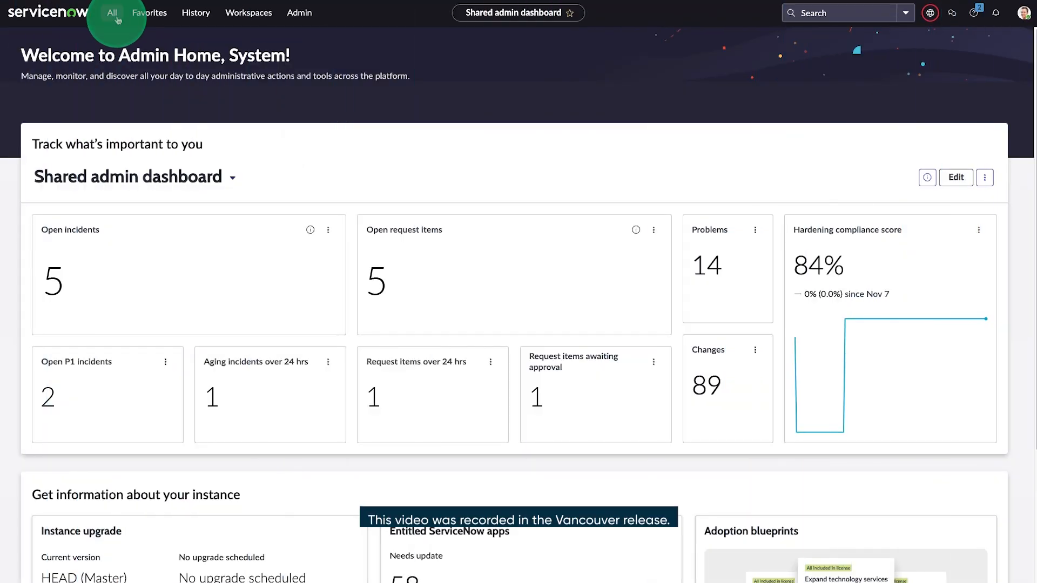
- Find Task Panel Filters via 'task p' in the All menu under Field Service Management administration
text(task p)
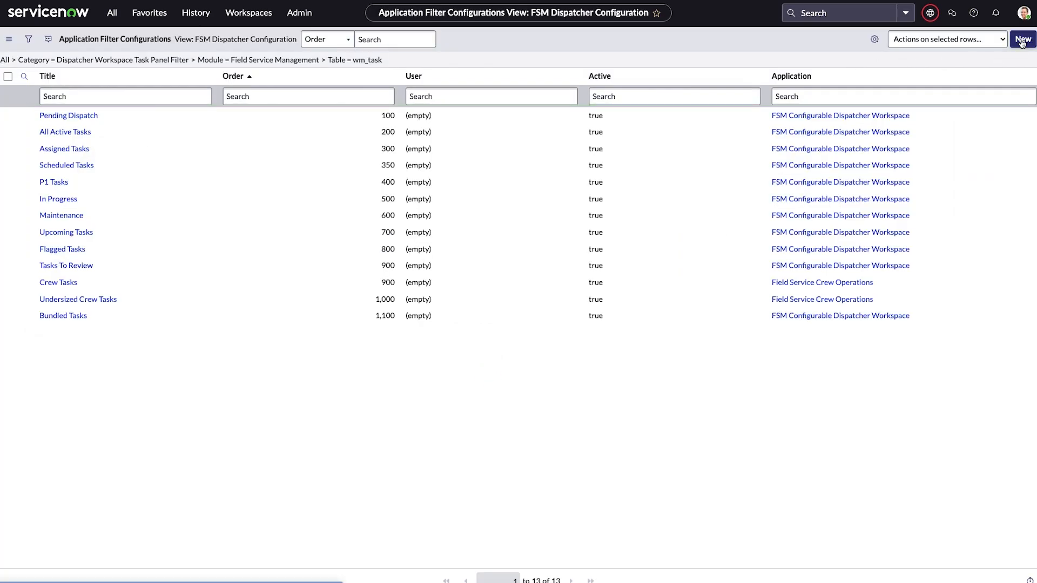
- Save a new 'P2 tasks' filter: Dispatch group in my groups, Priority 2 - High, Active true, order 250
click(1021, 39)
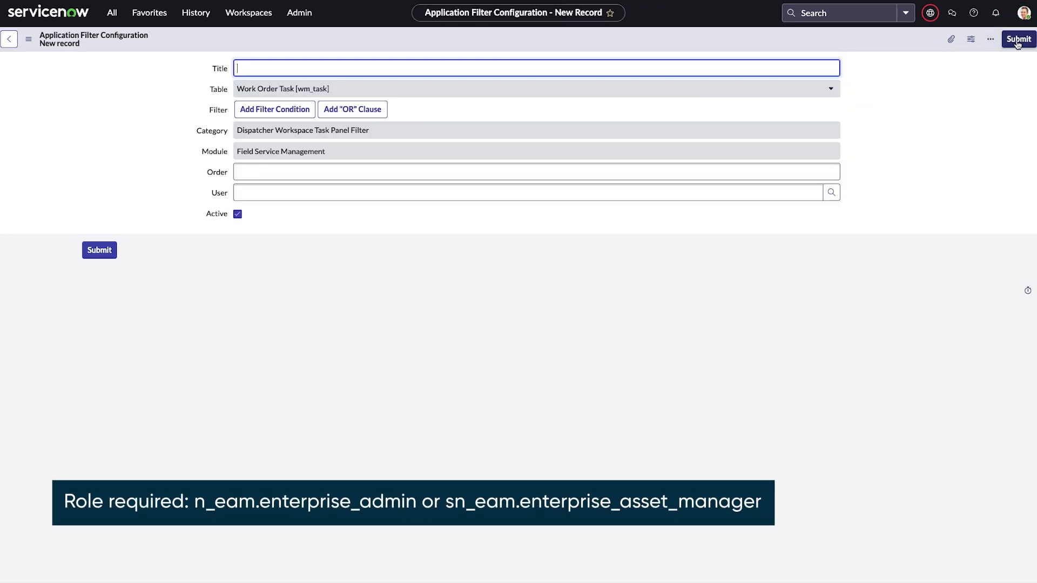
text(P2 tasks)
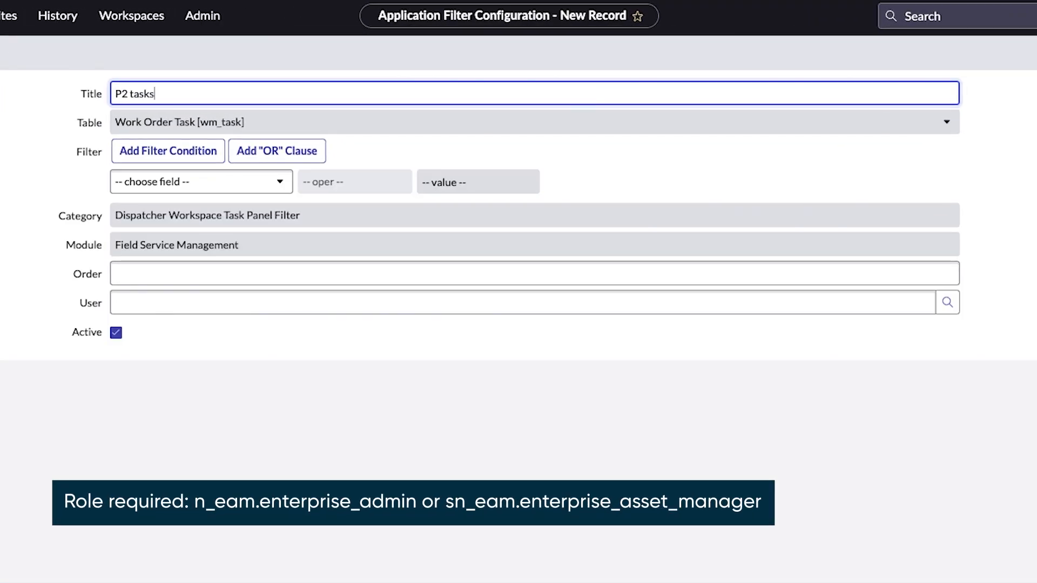
click(201, 182)
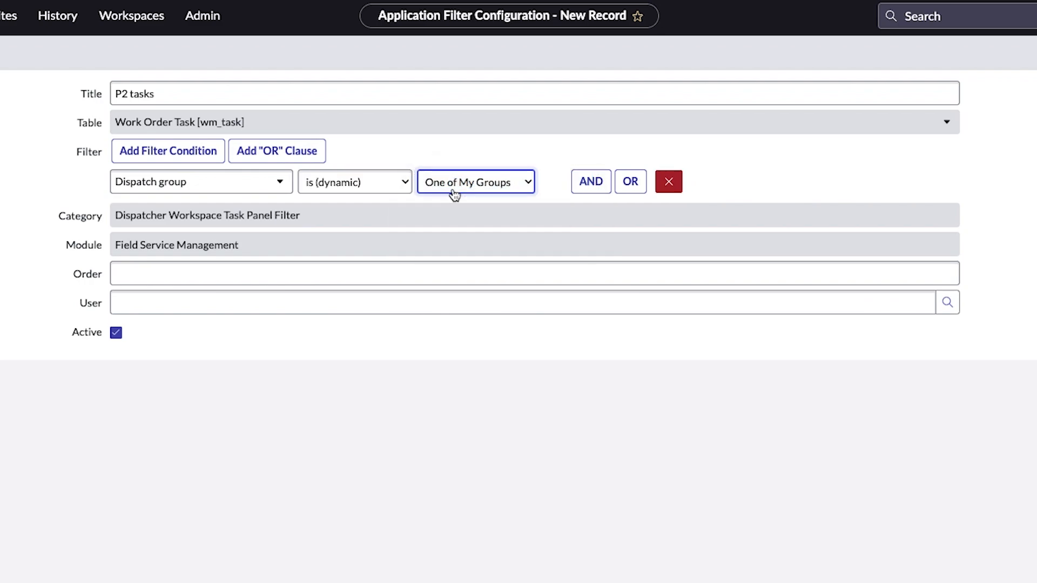
click(590, 181)
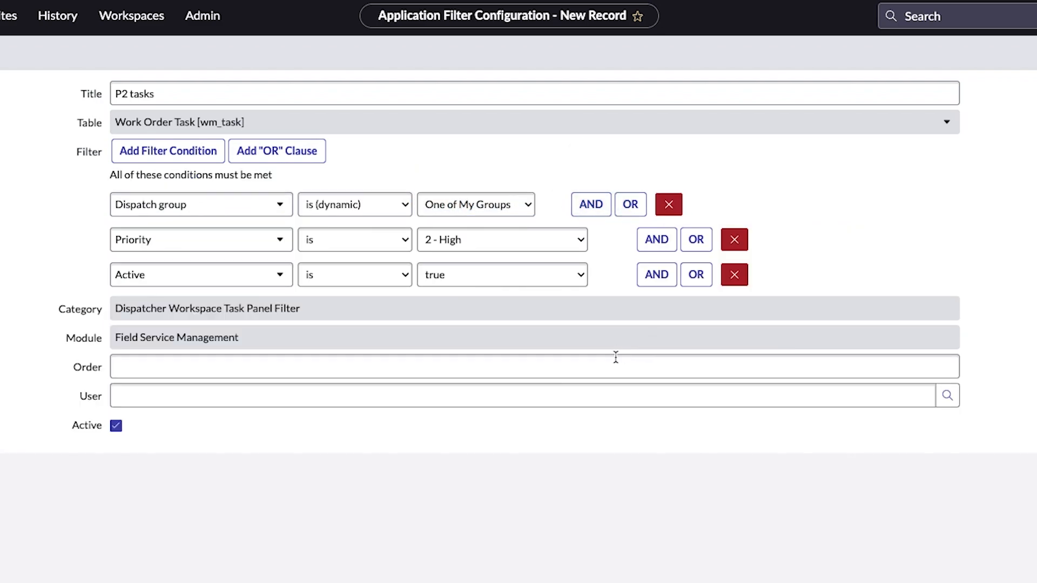
text(250)
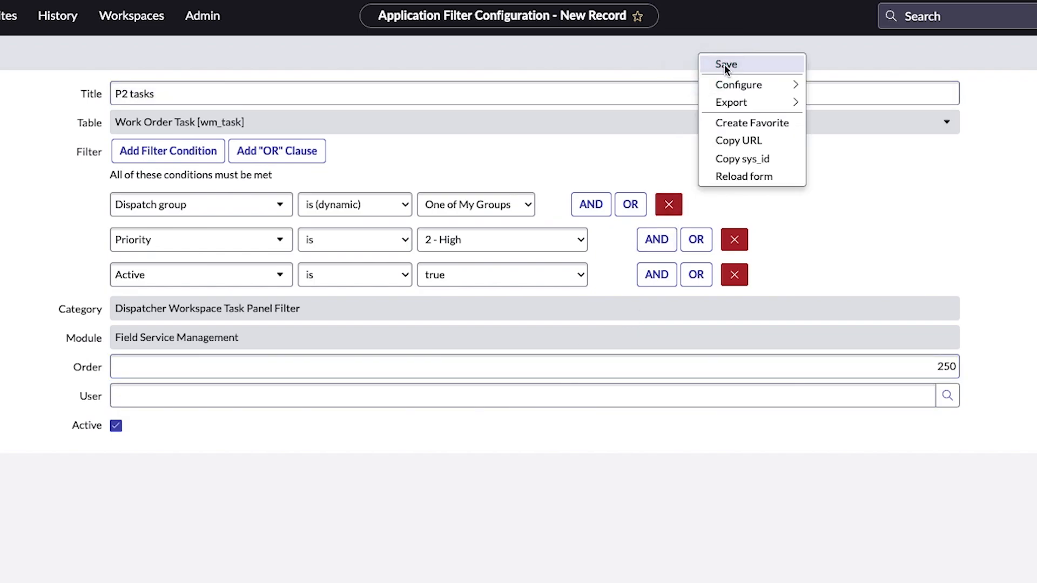
click(726, 63)
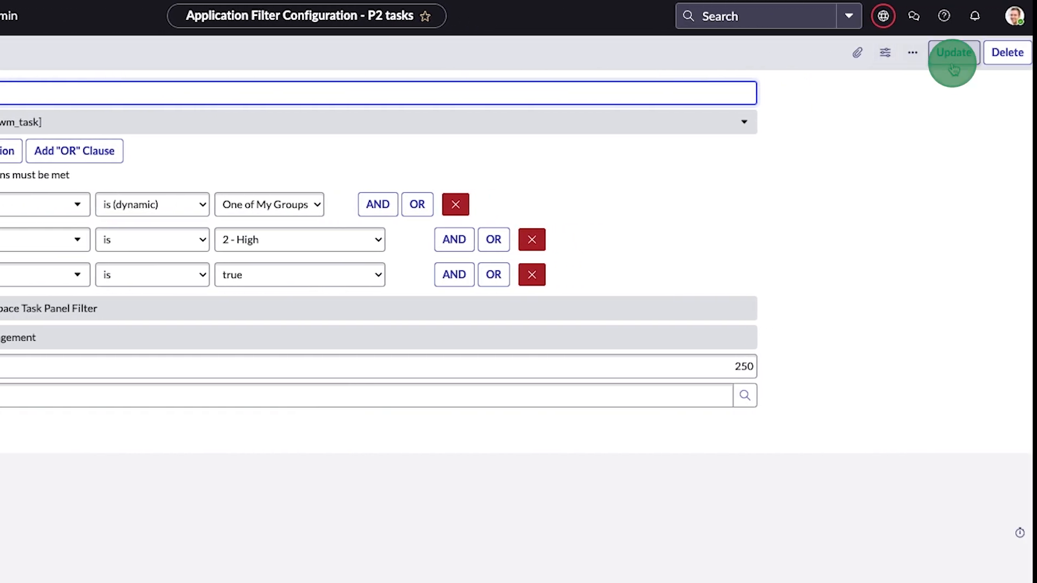
click(953, 51)
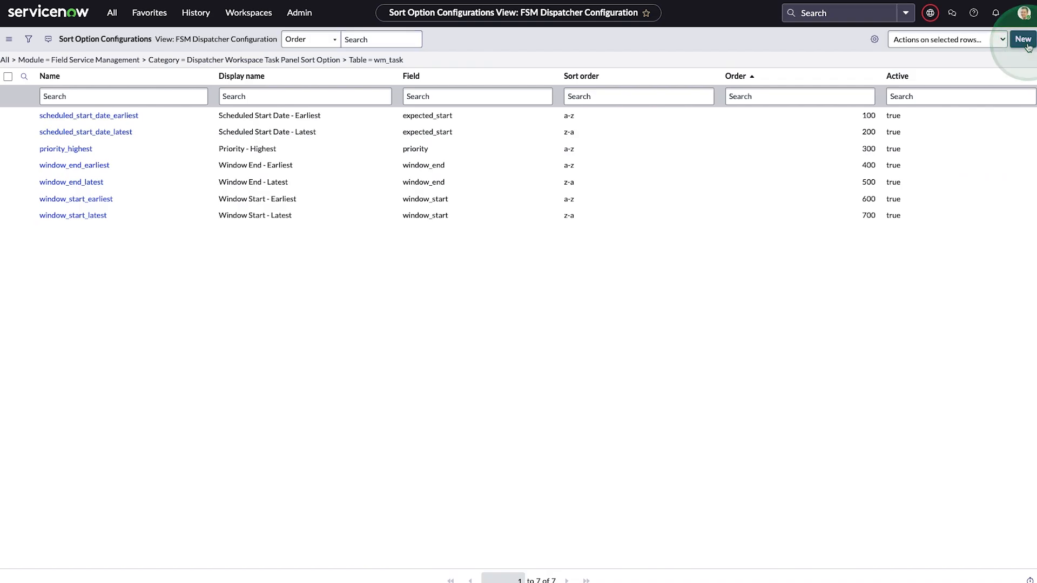
- Create sort option priority_lowest displayed as 'Priority - Lowest', sorting on the Priority field
click(1022, 39)
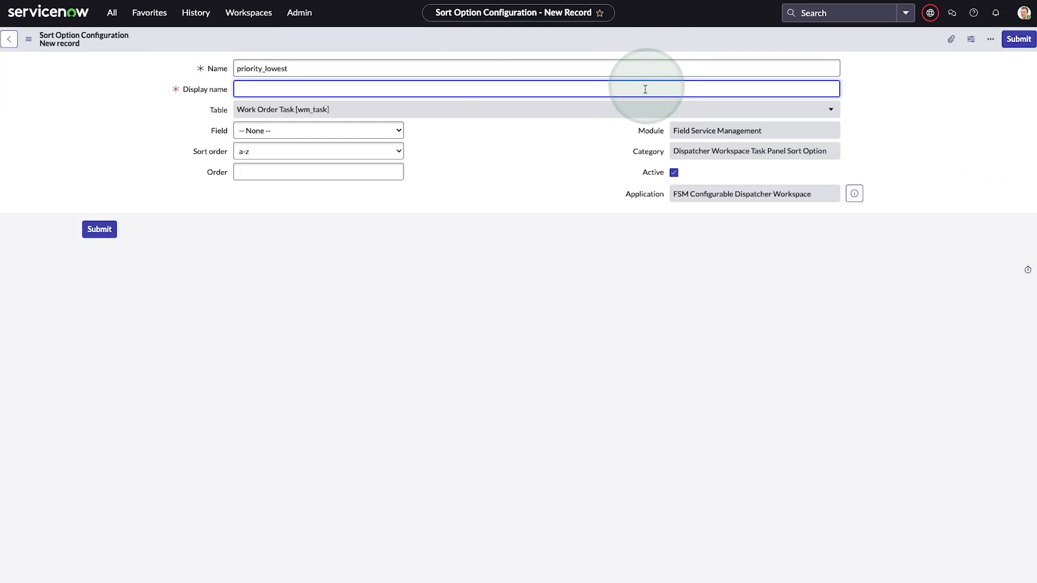
text(Priority - Lowest)
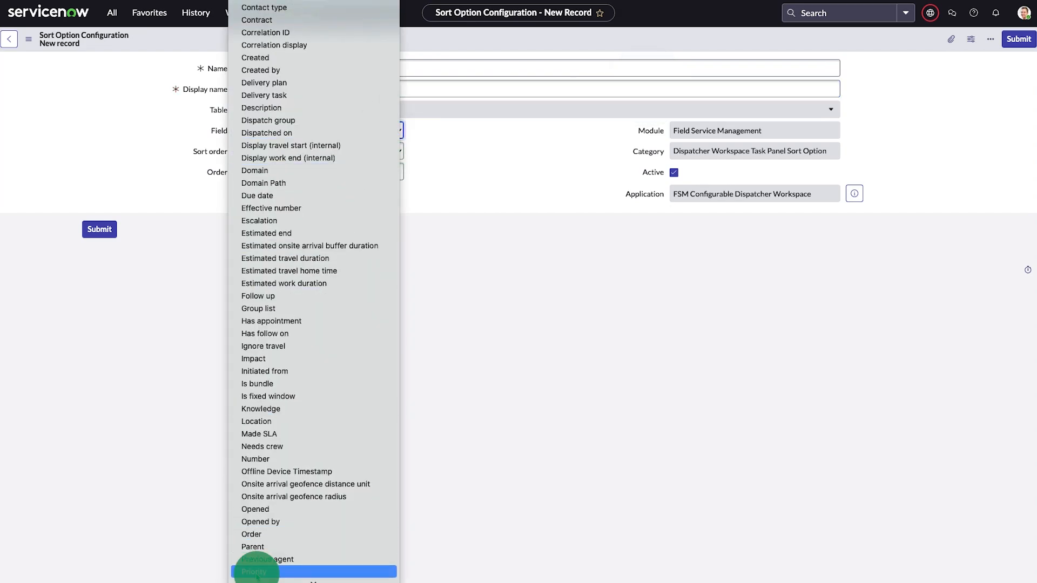
click(253, 571)
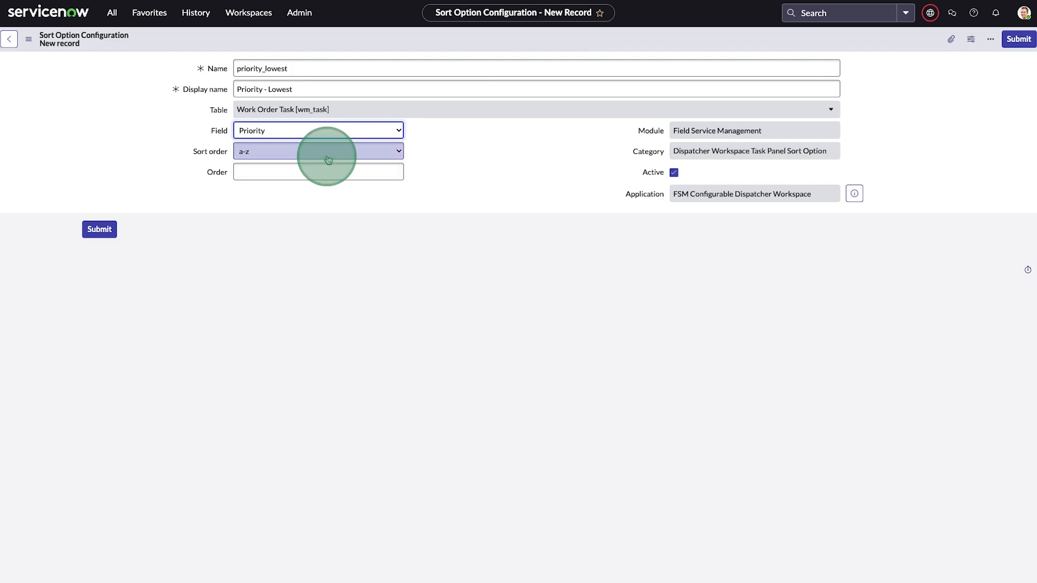
click(318, 151)
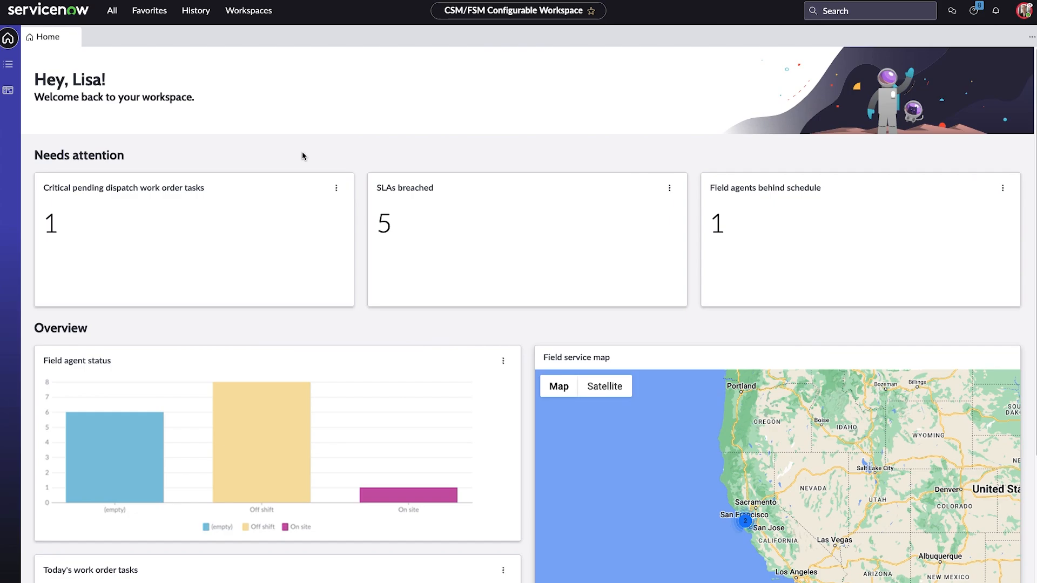
mouse_move(9, 91)
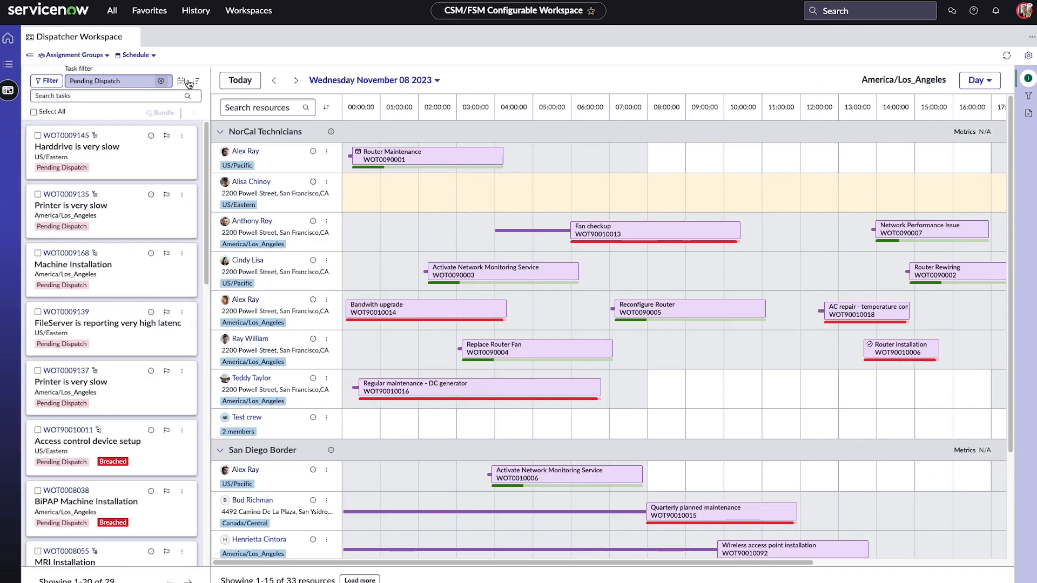
- Reorder the Pending Dispatch task list with a chosen sort option
click(196, 81)
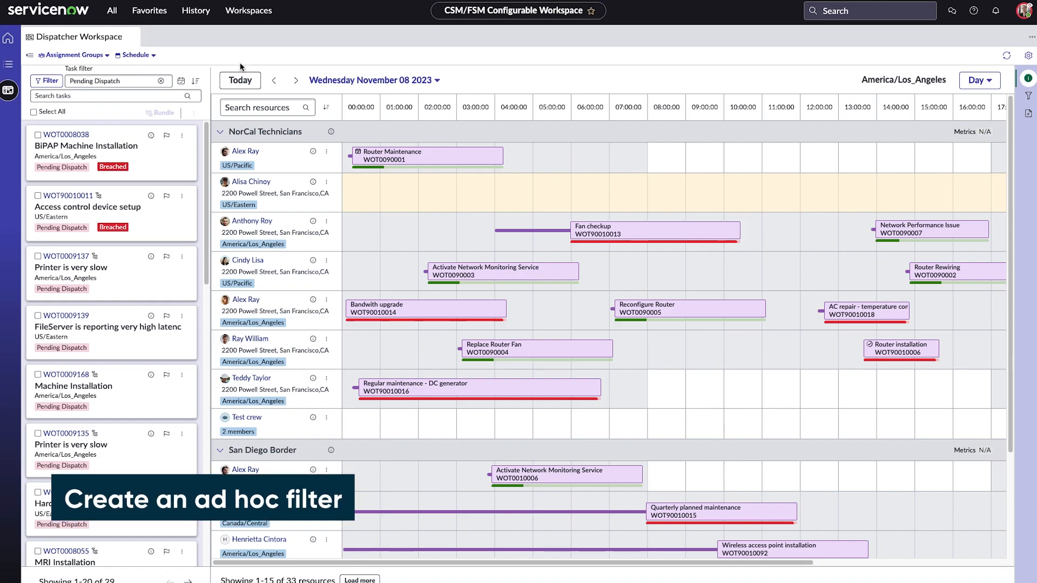
mouse_move(161, 81)
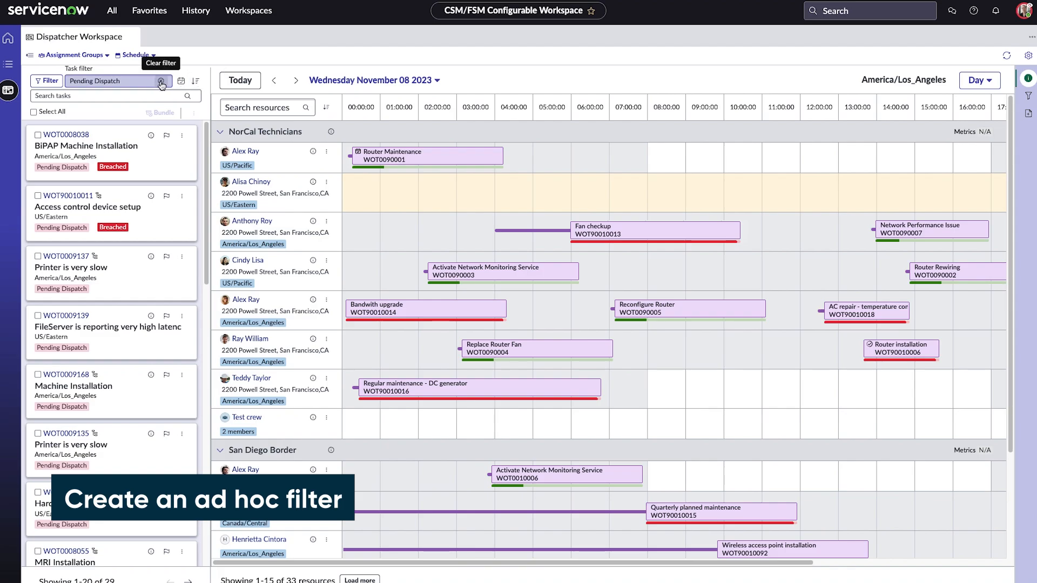
- Replace the Pending Dispatch filter with an ad hoc condition Active is false
click(161, 81)
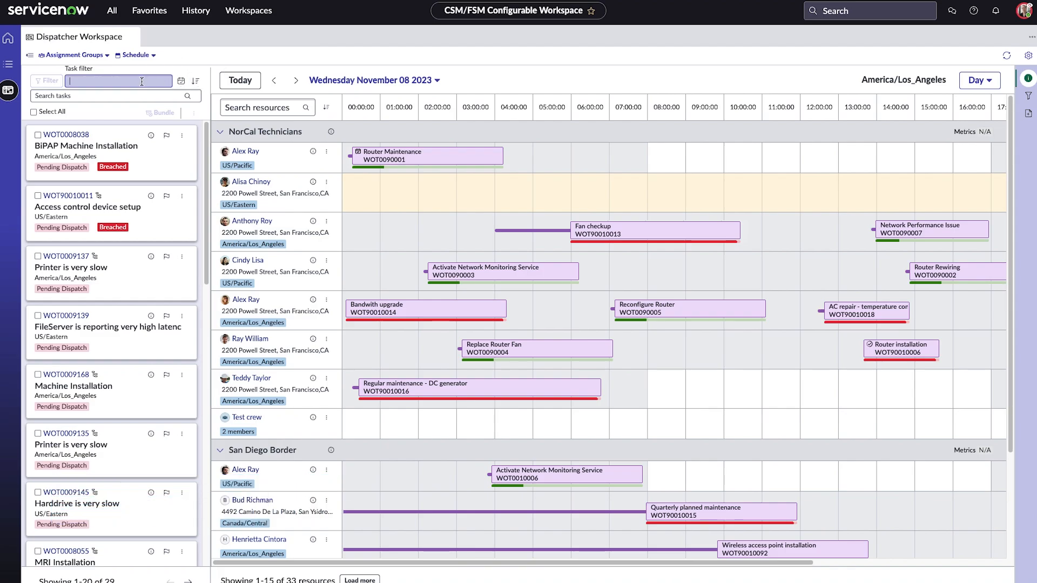
click(117, 81)
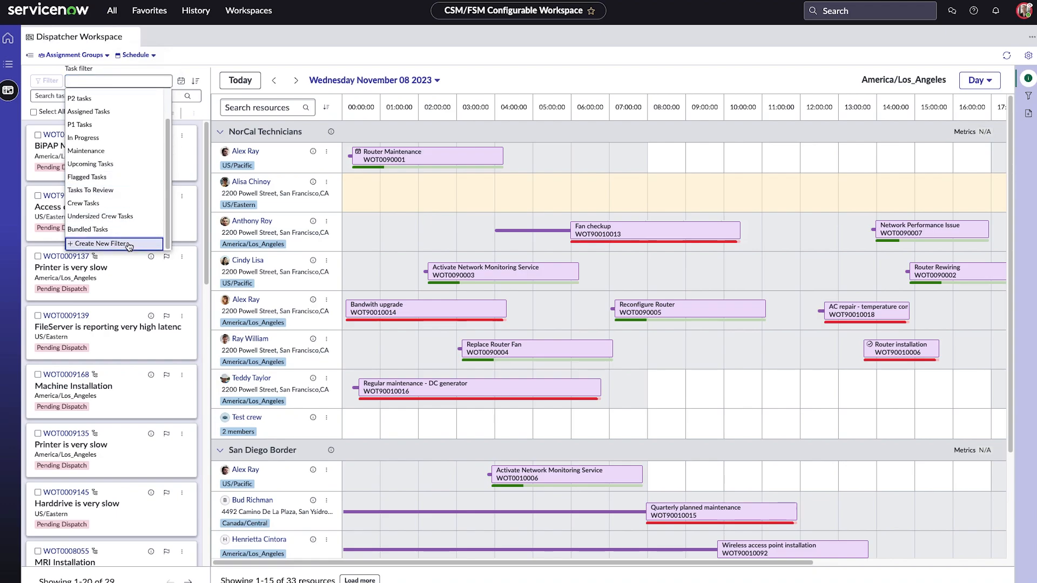
click(93, 243)
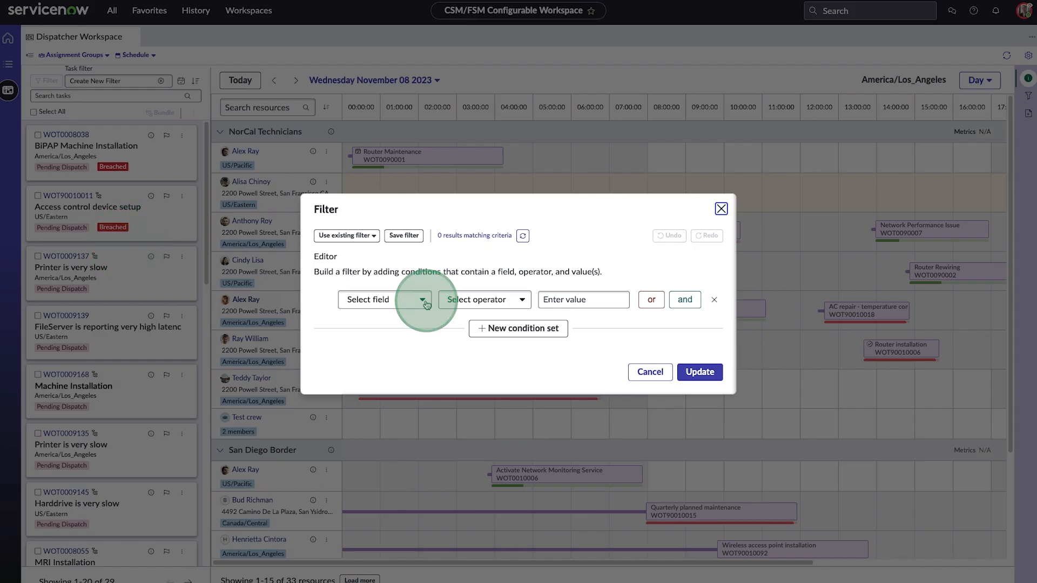
click(381, 299)
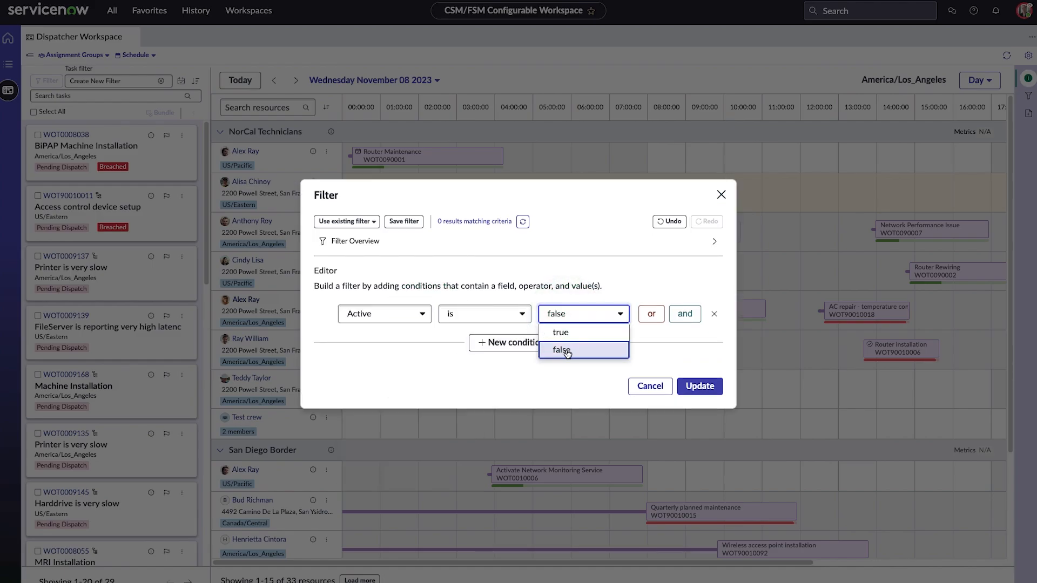
click(699, 387)
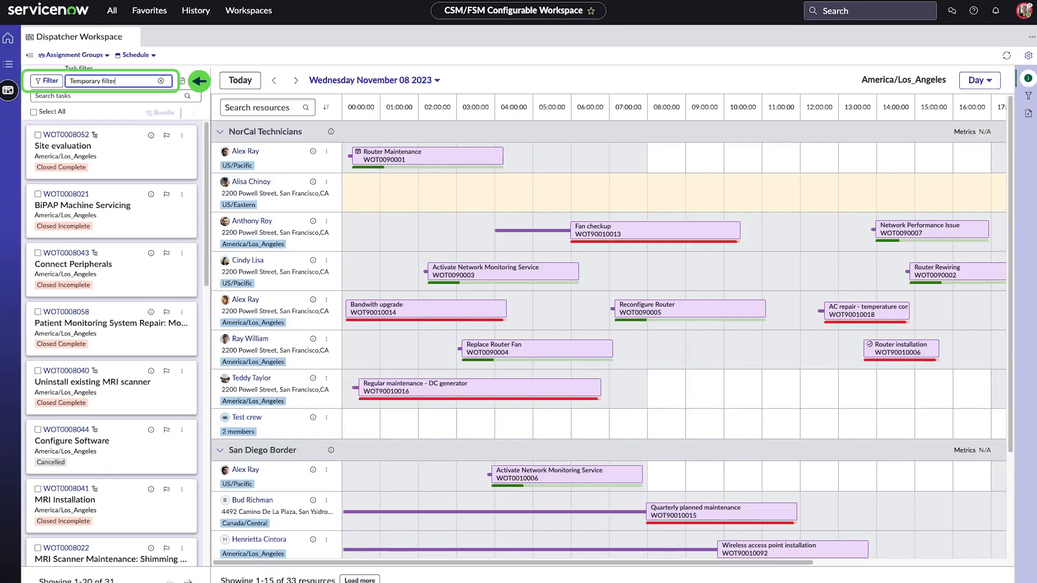
mouse_move(47, 81)
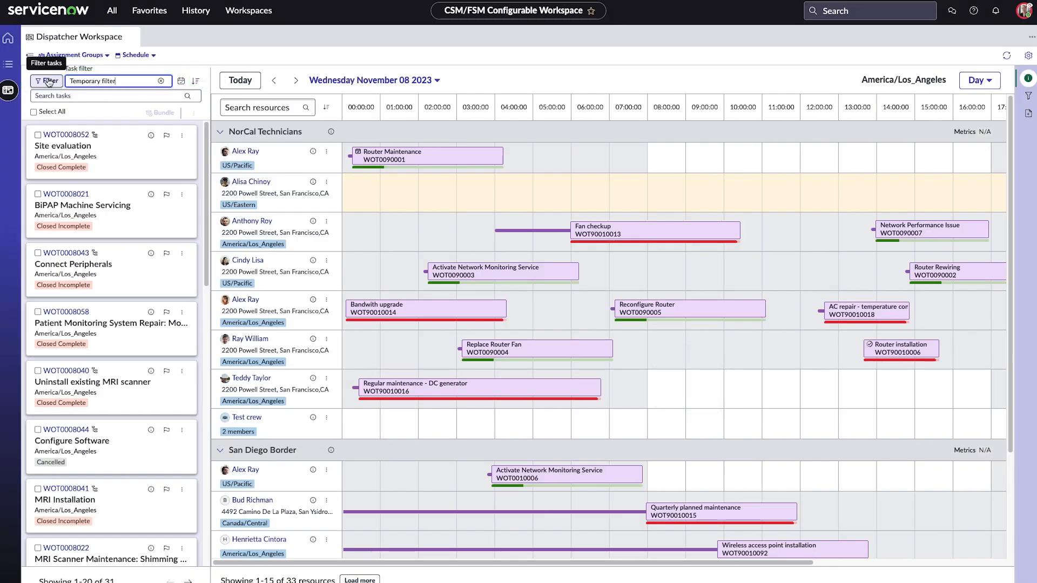
- Save the condition as personal filter 'Not active', apply it, then clear the task panel filter
click(46, 81)
text(Not active)
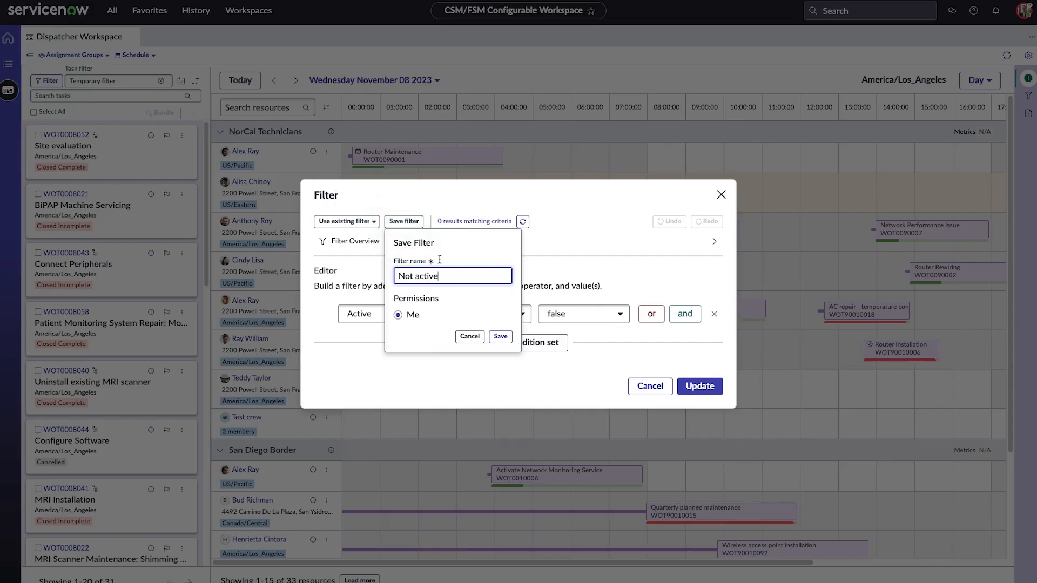
click(470, 338)
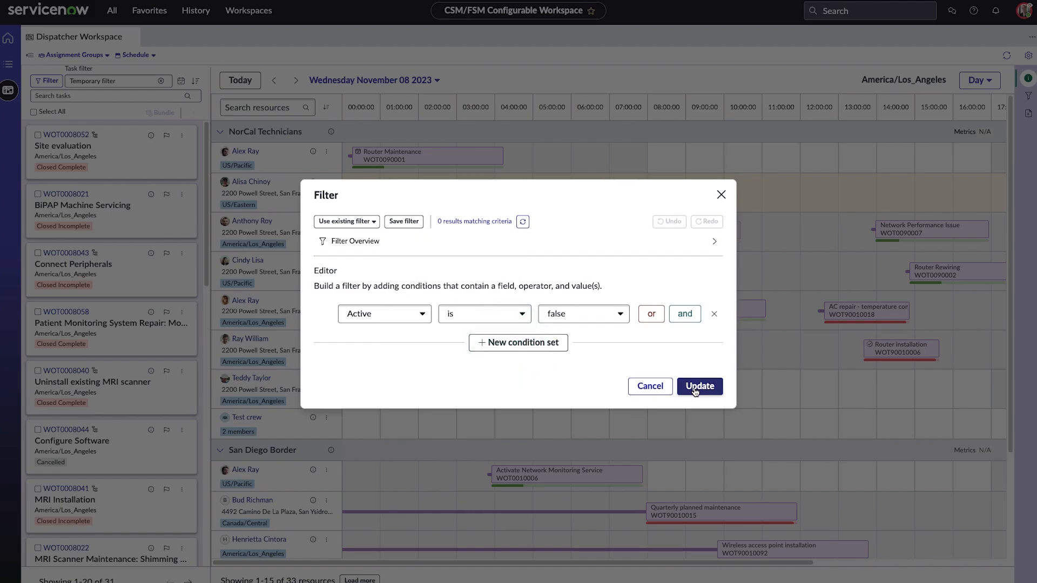
click(698, 387)
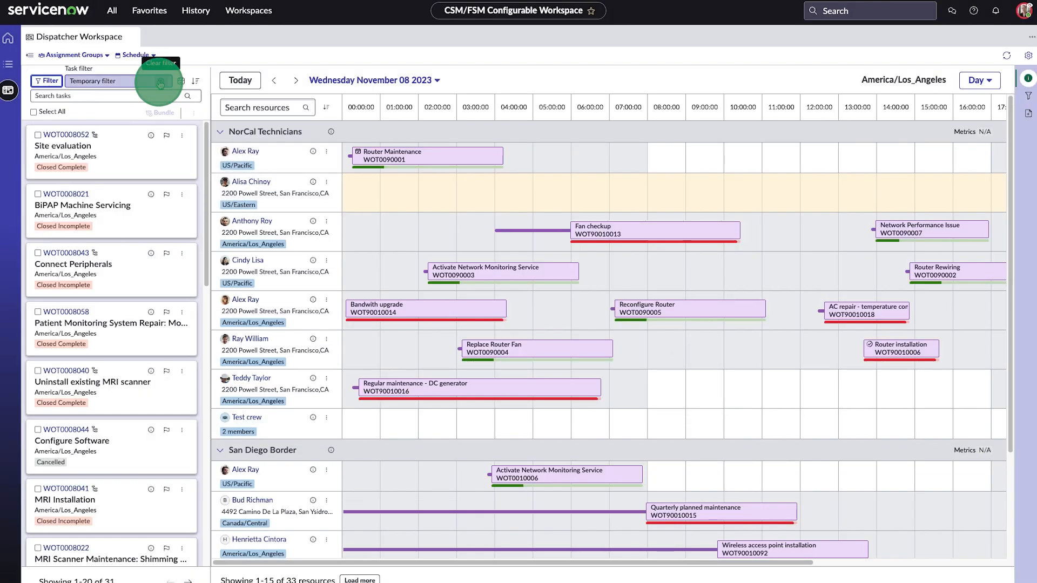
click(118, 81)
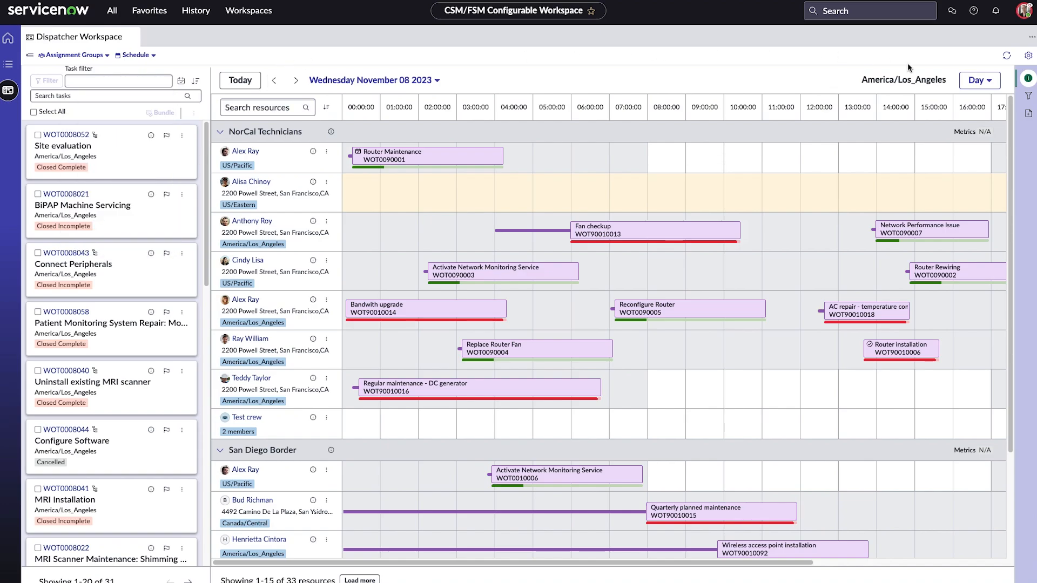
click(1027, 96)
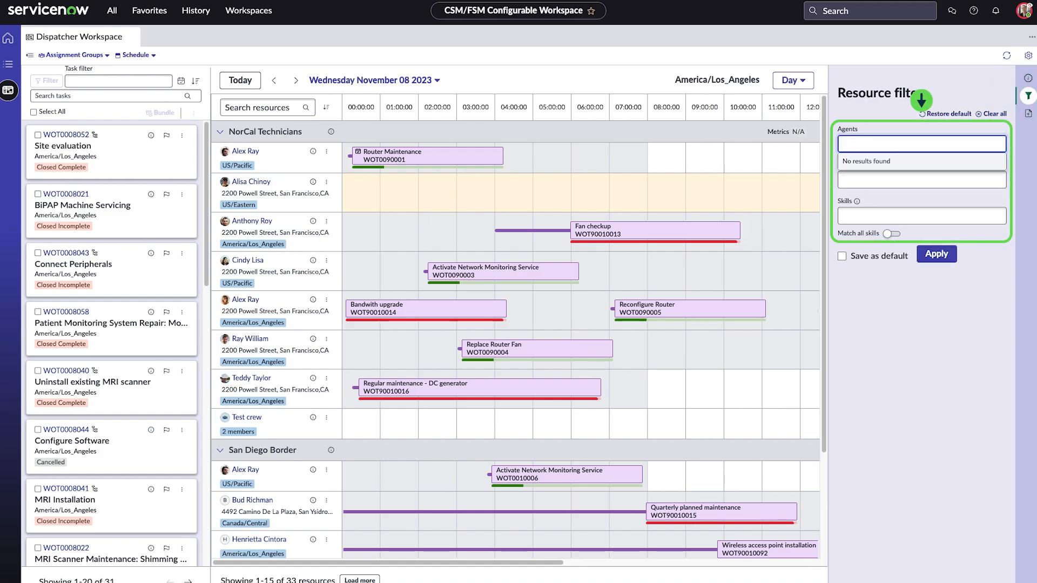
text(Cin)
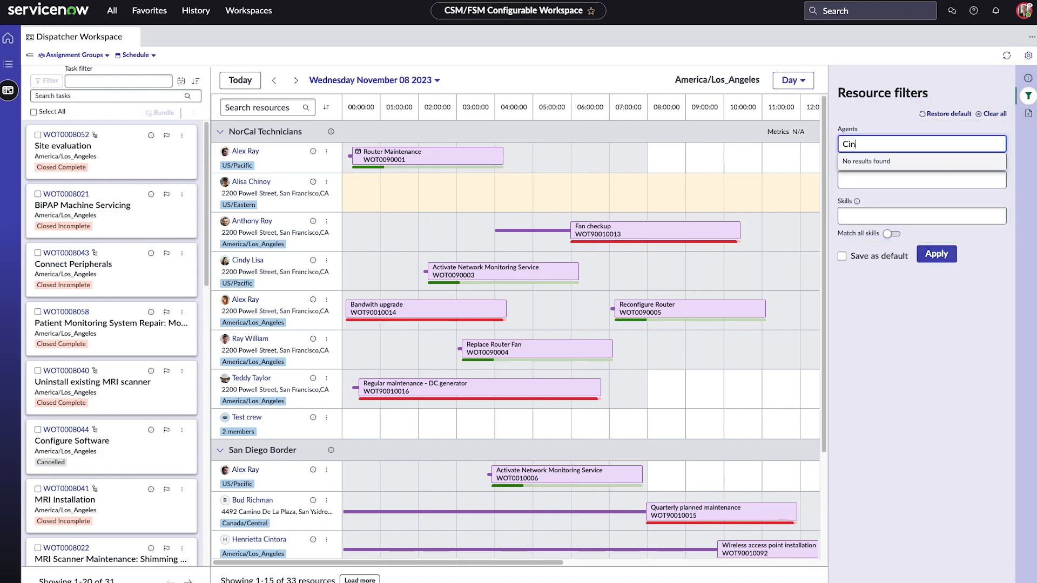
click(919, 161)
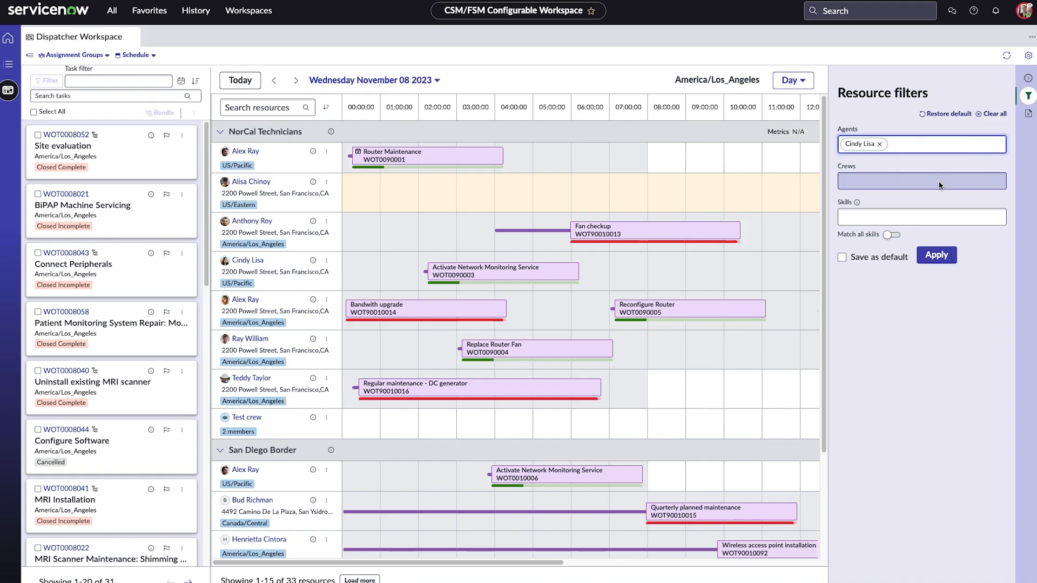
click(935, 254)
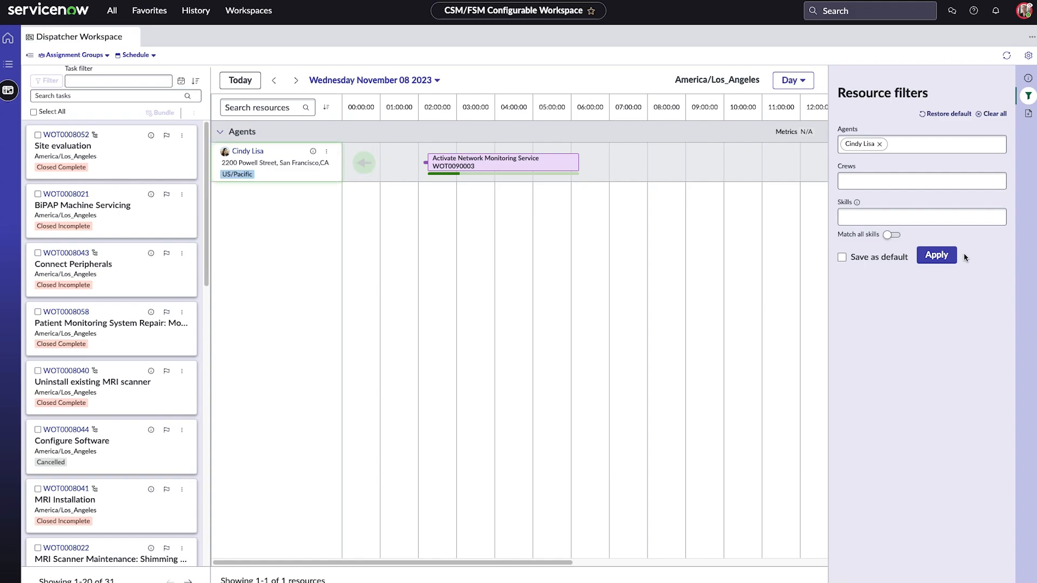
- Enable Agent Status and Groups on resource cards in dispatcher settings and save
click(1027, 55)
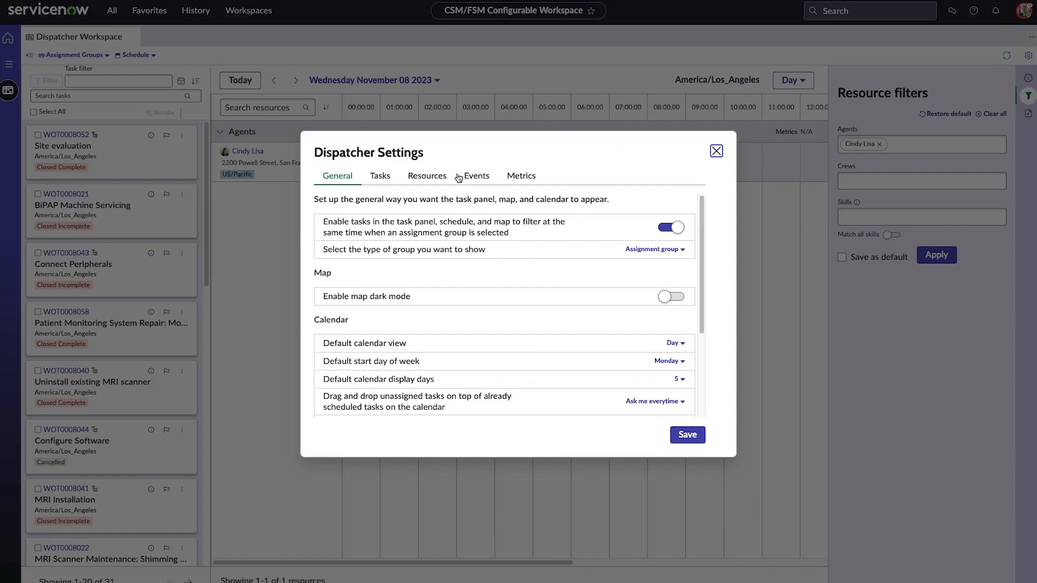
click(426, 175)
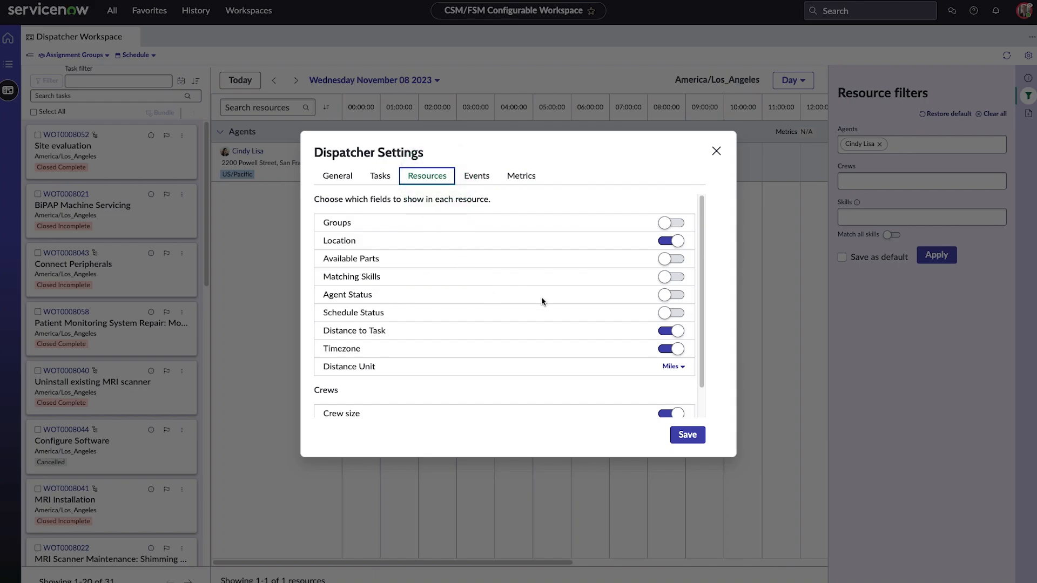
click(669, 294)
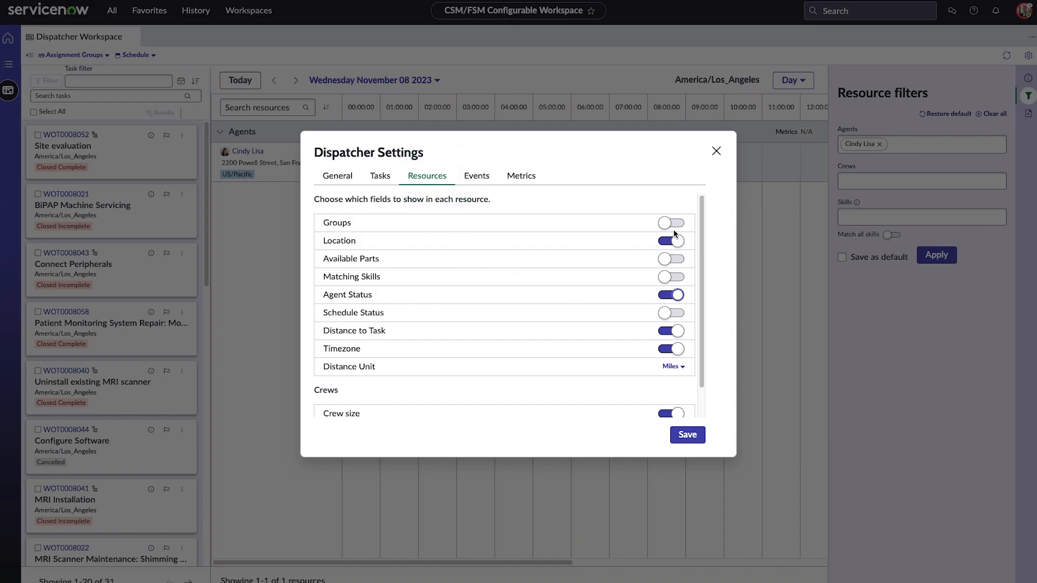
click(669, 223)
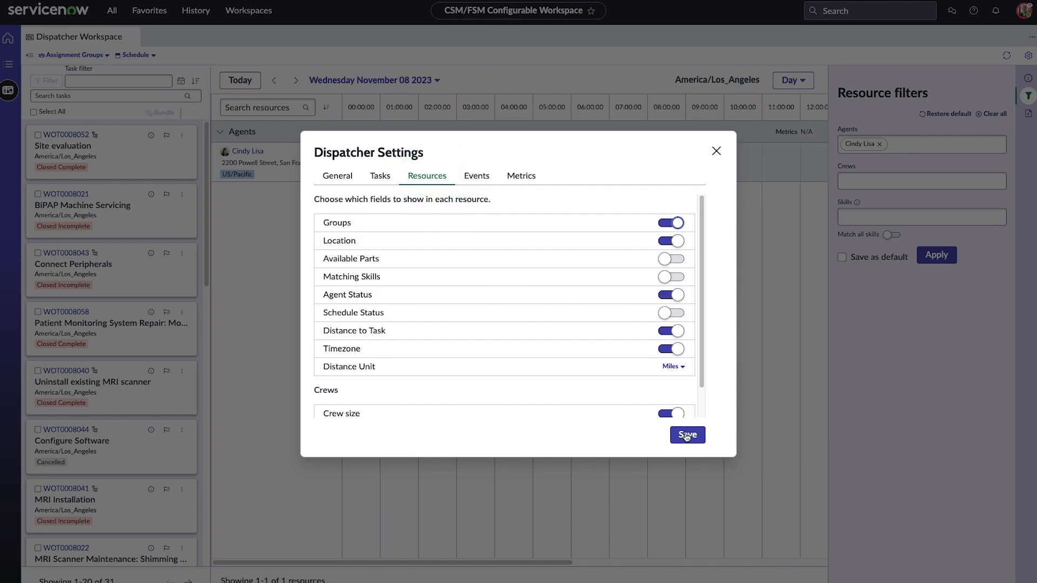
click(687, 435)
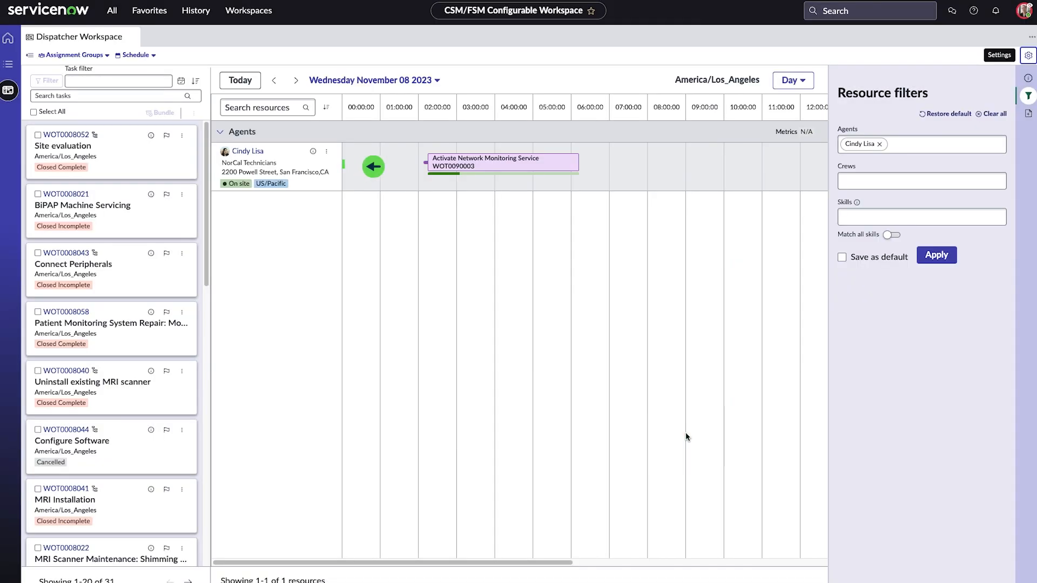